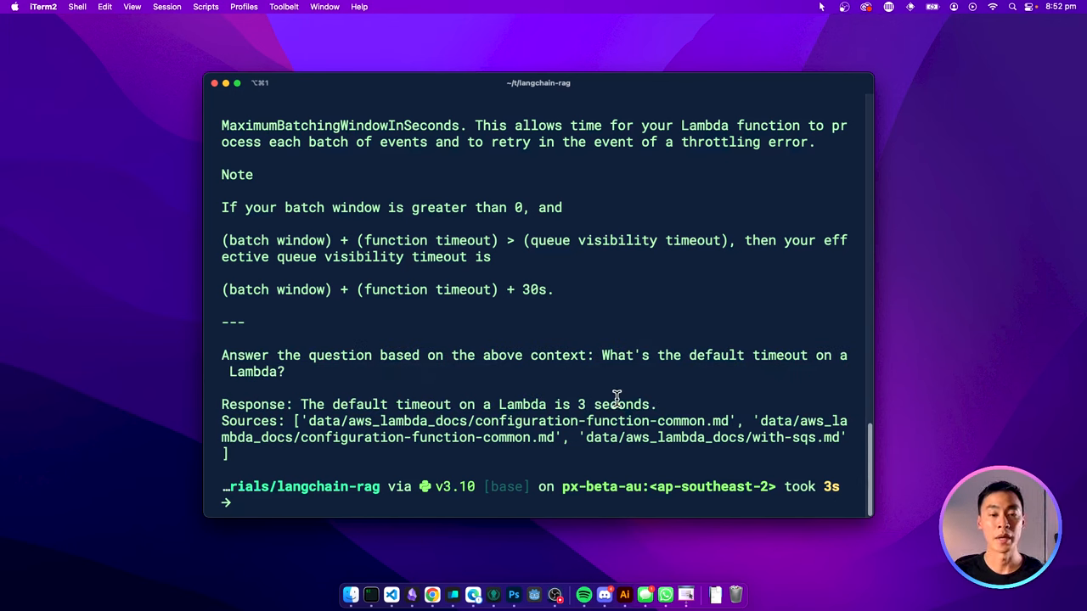
mouse_move(265, 405)
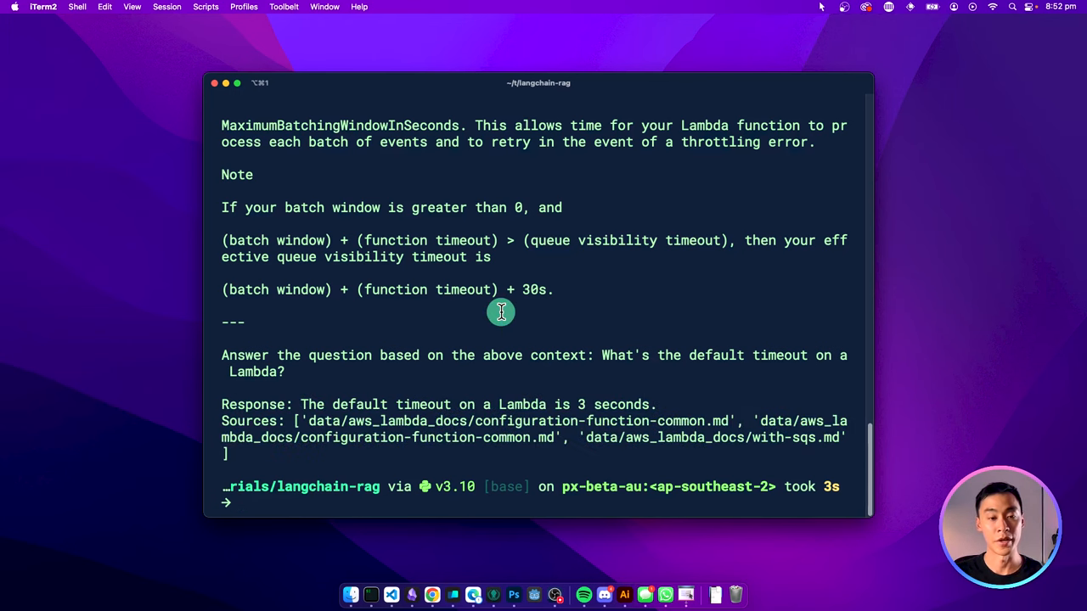
Browse alice_in_wonderland.md in the data/books folder, reading the book's opening pages
drag(319, 416, 845, 454)
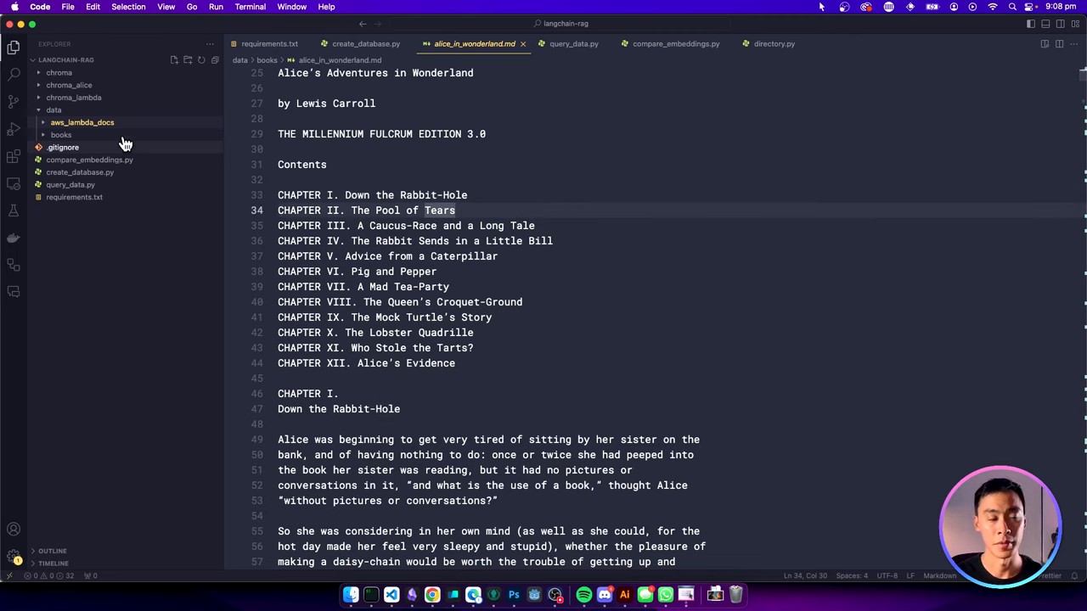
click(61, 134)
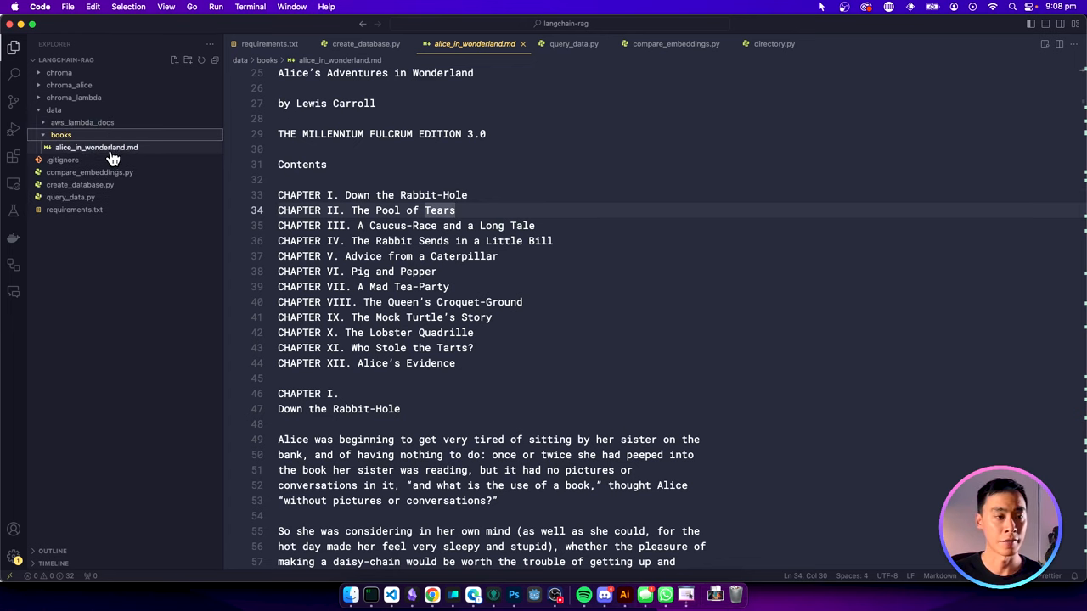
scroll(down, 3)
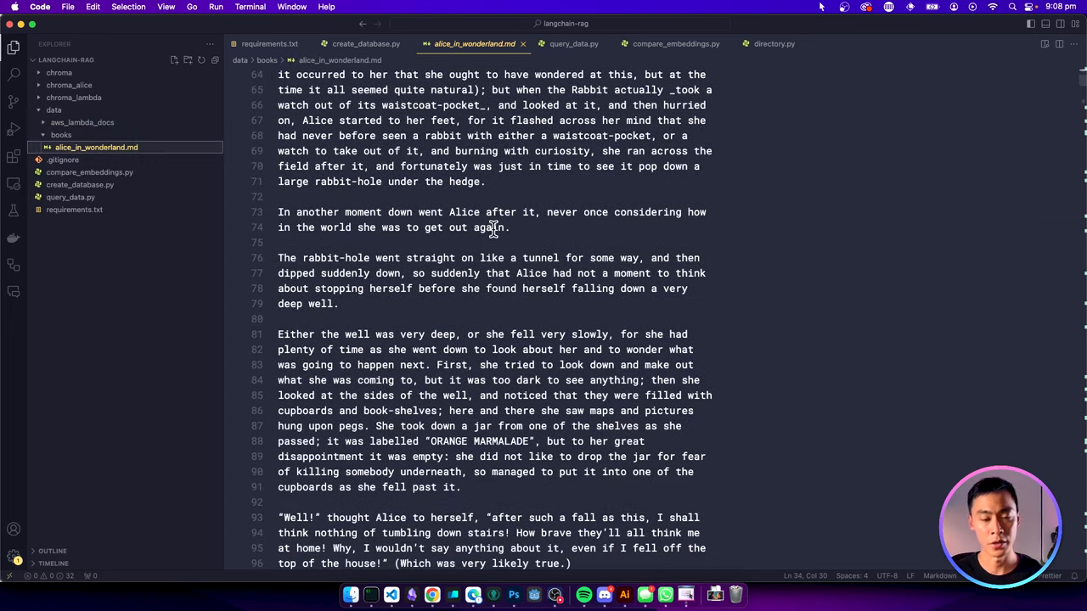
scroll(down, 3)
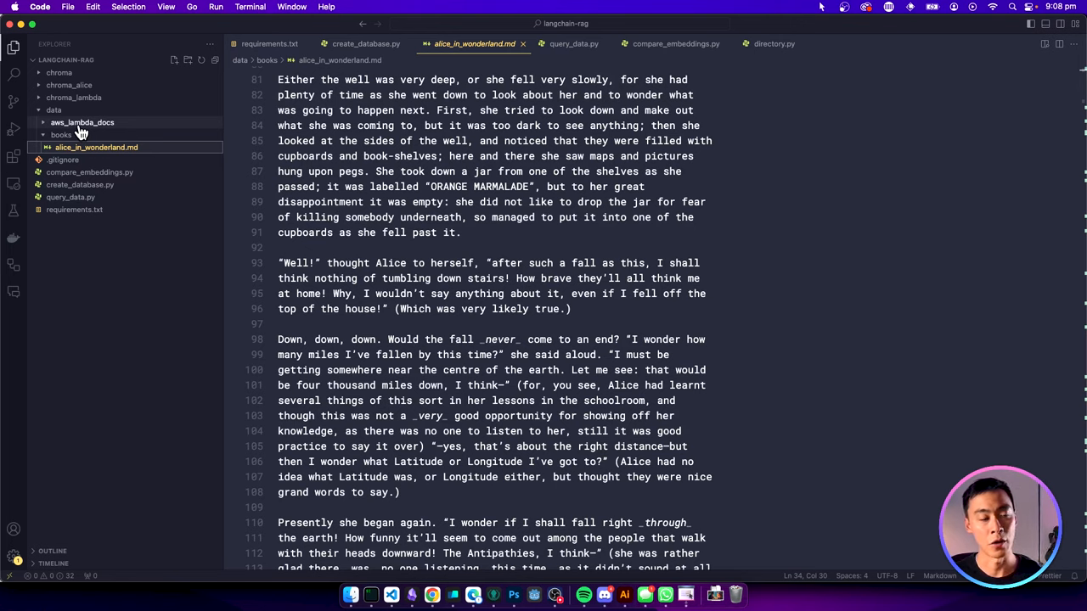
click(82, 123)
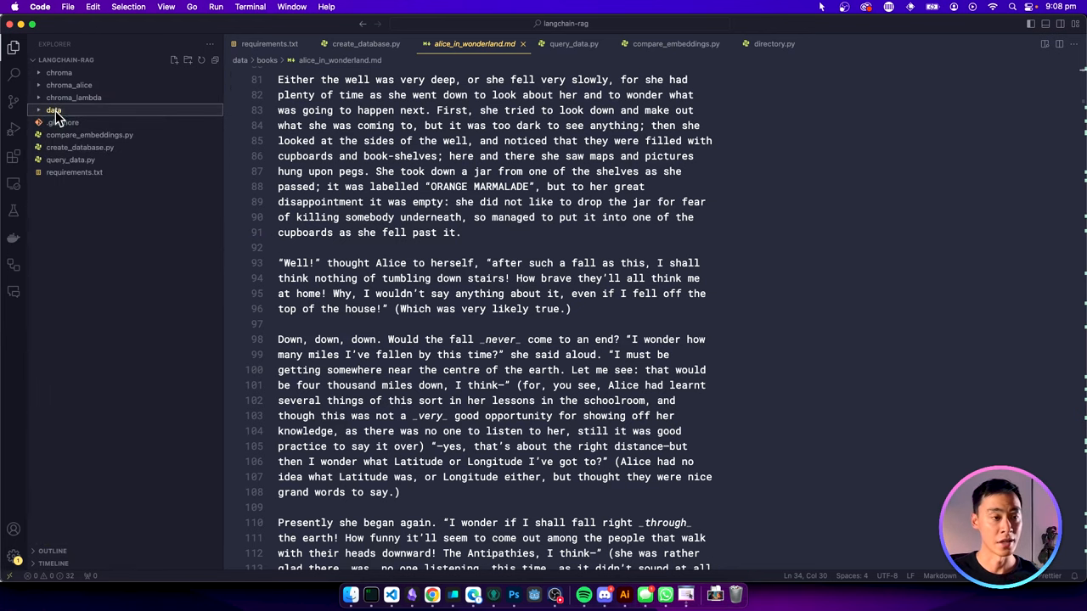
click(54, 109)
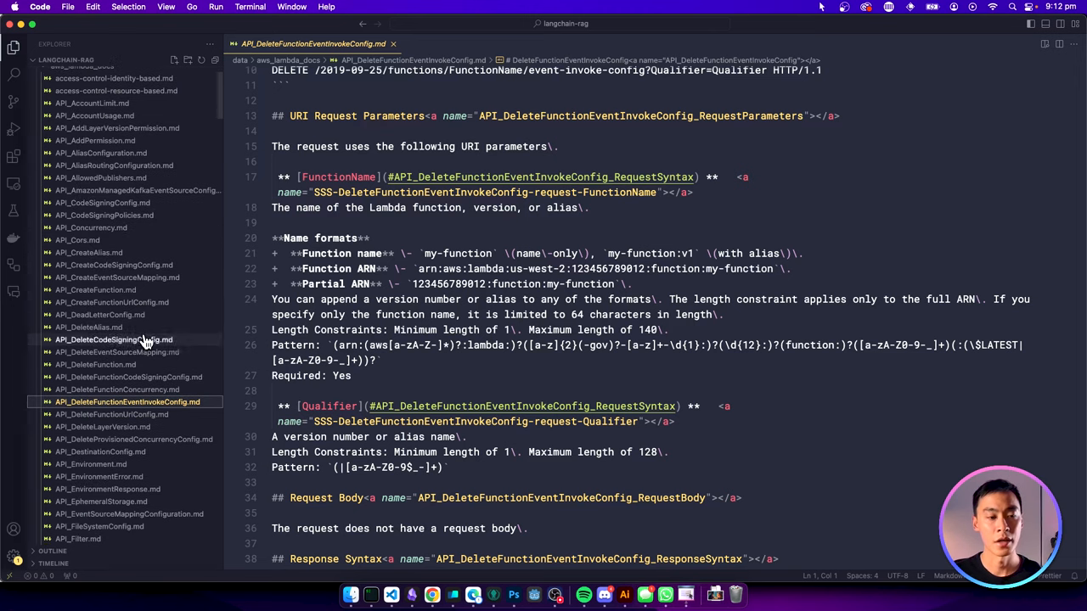
View API_GetFunction.md from data/aws_lambda_docs and scroll through its contents
click(132, 438)
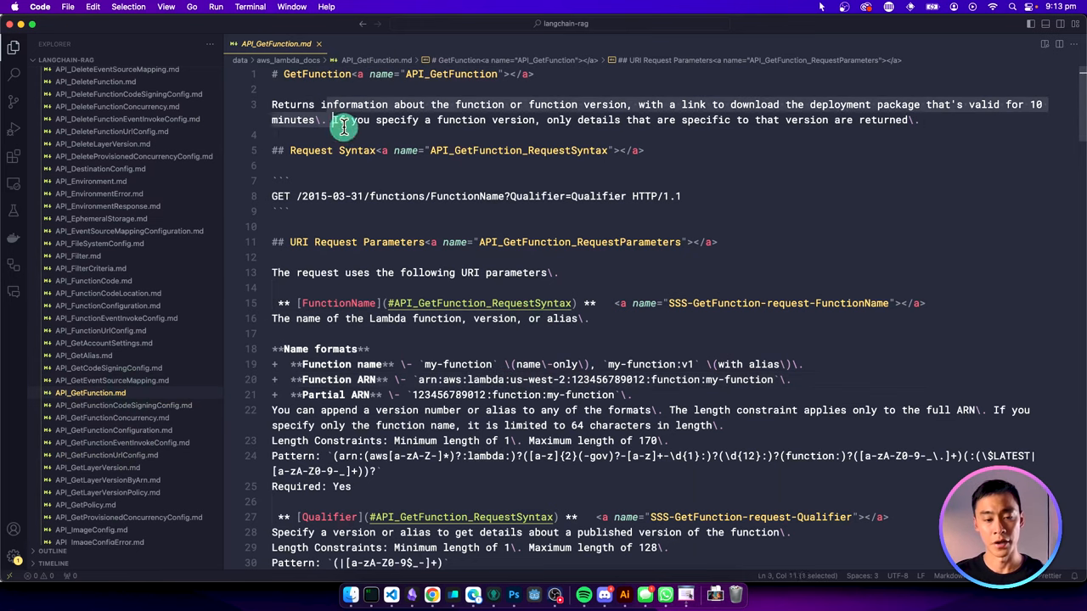
scroll(down, 3)
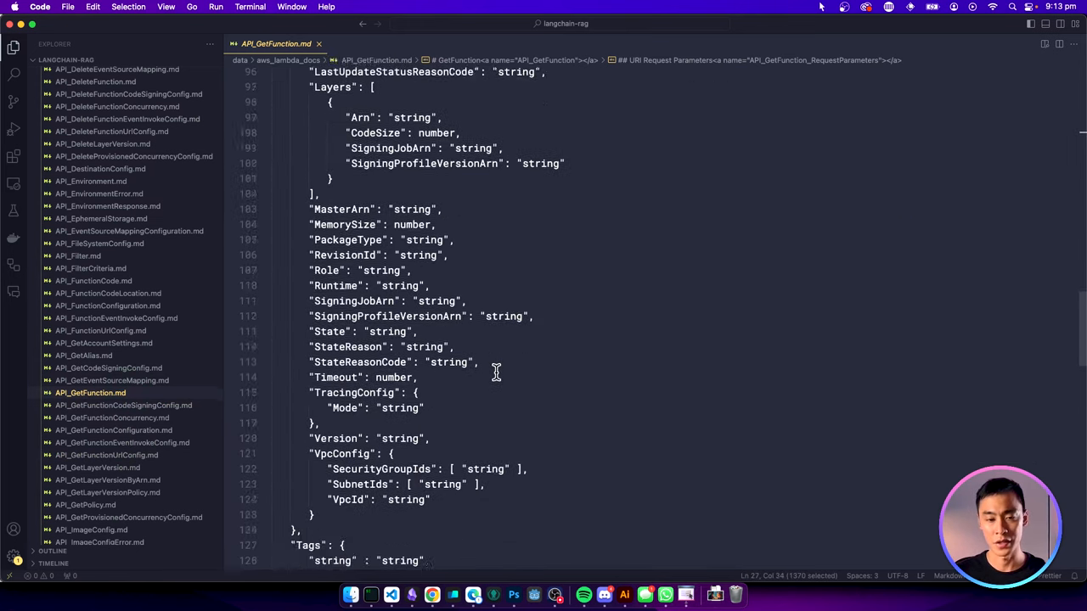
scroll(down, 3)
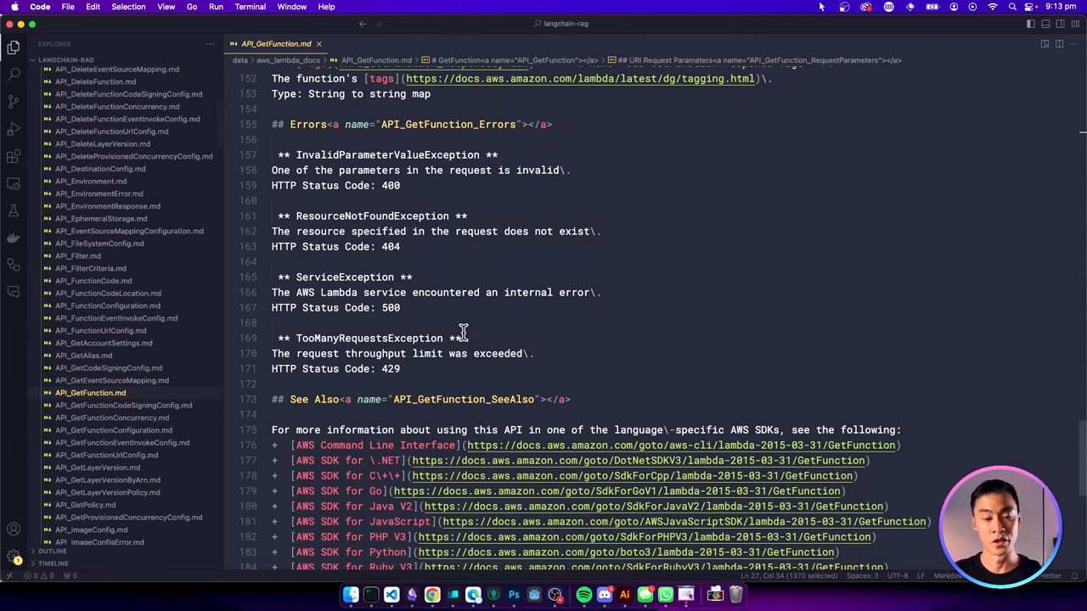
scroll(up, 3)
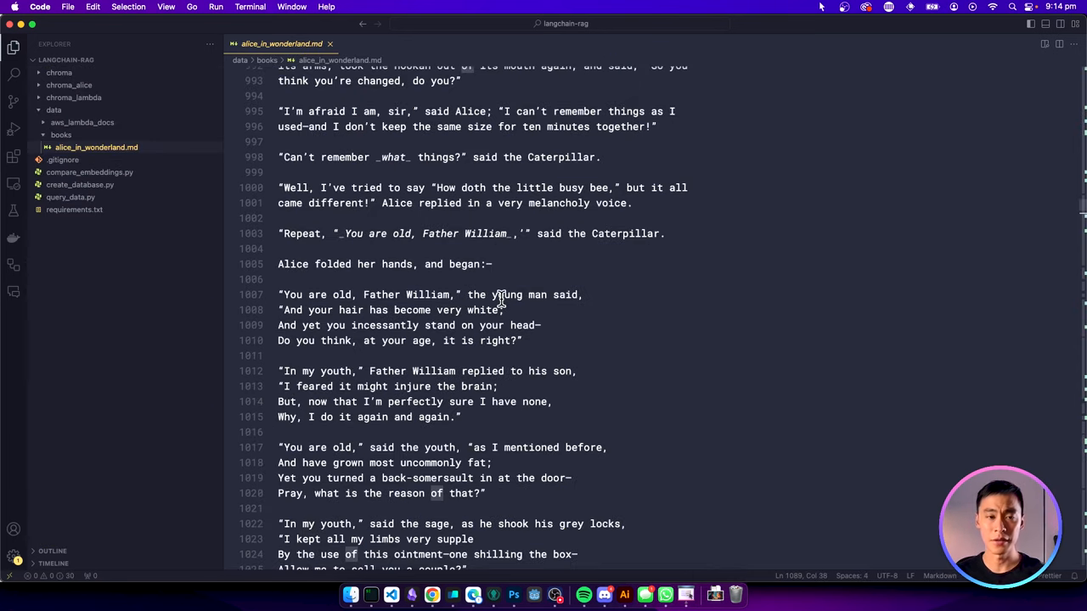
Highlight the "Will you walk a little faster" verse in alice_in_wonderland.md
scroll(up, 3)
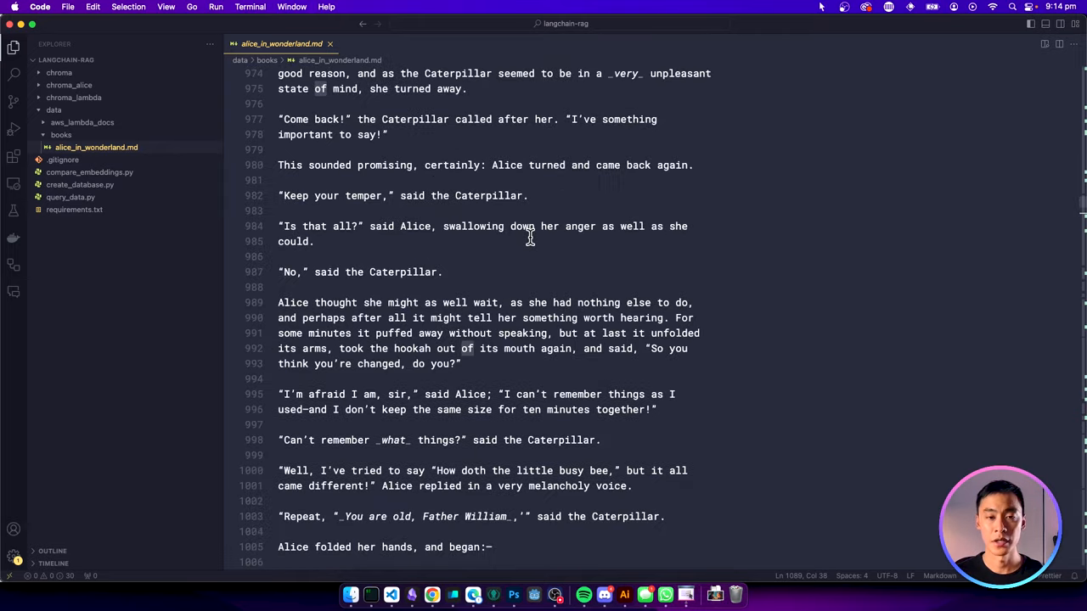
scroll(down, 3)
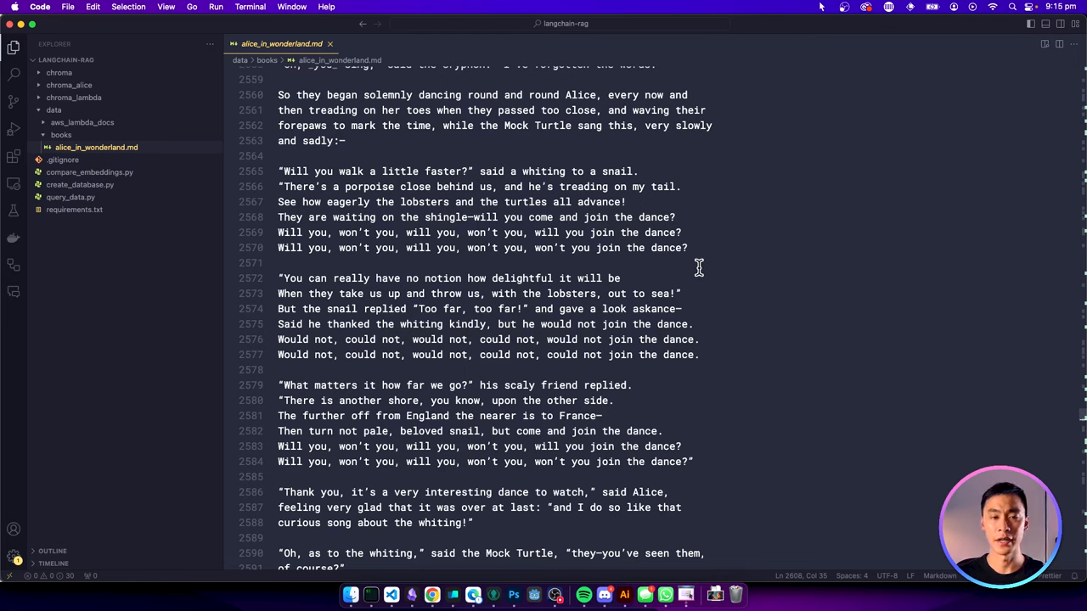
drag(278, 157, 683, 248)
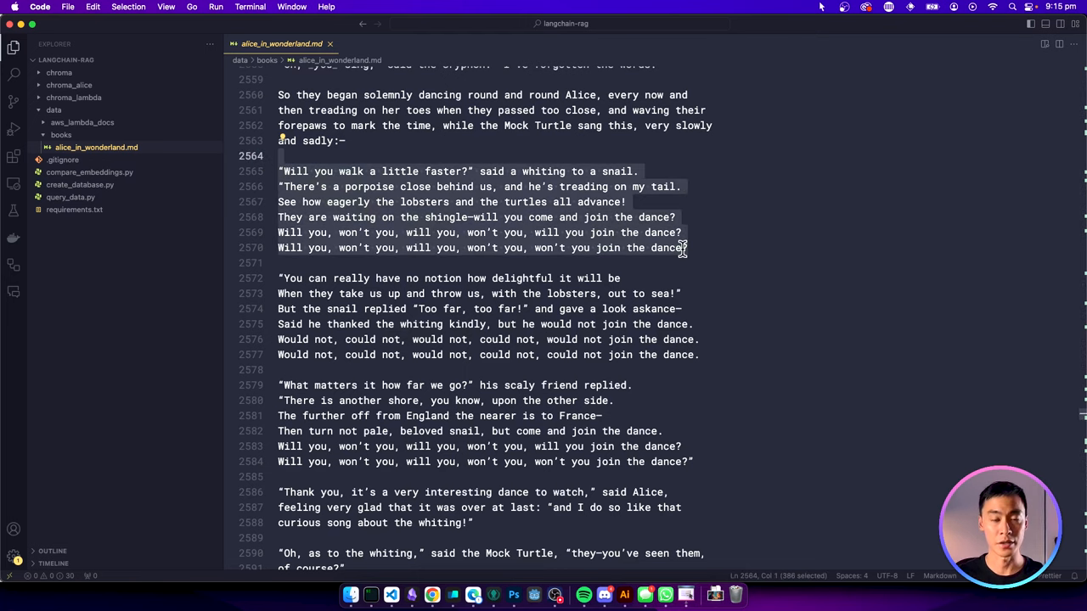
mouse_move(734, 275)
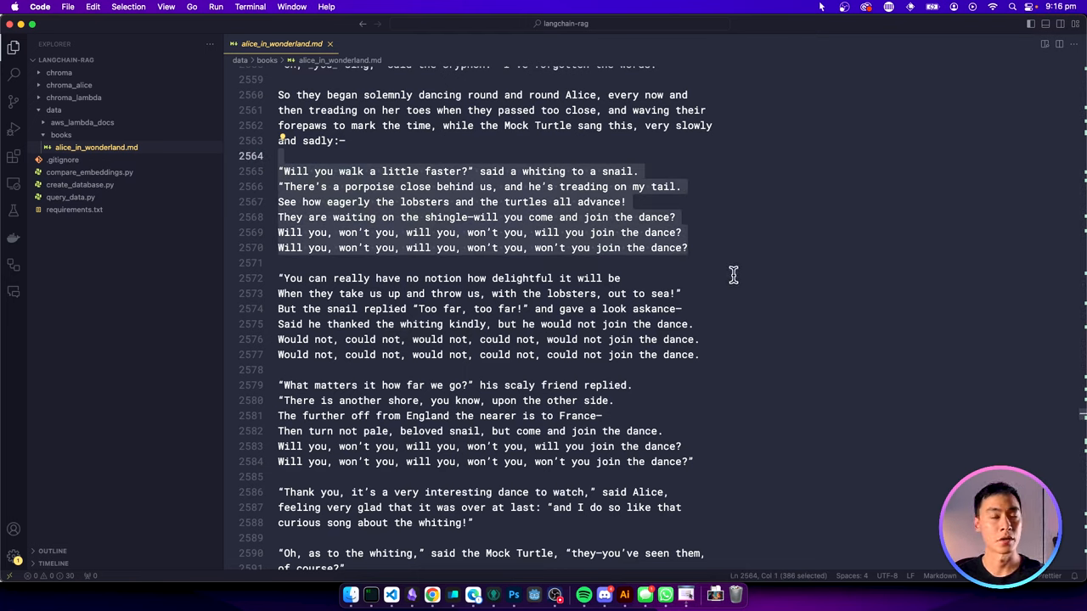
mouse_move(714, 474)
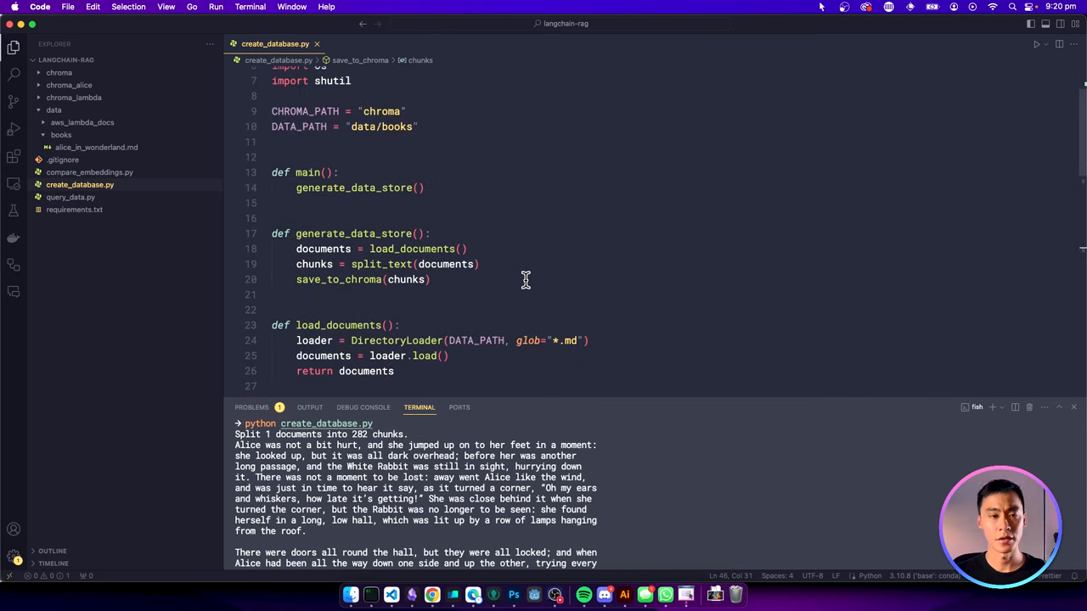
scroll(down, 3)
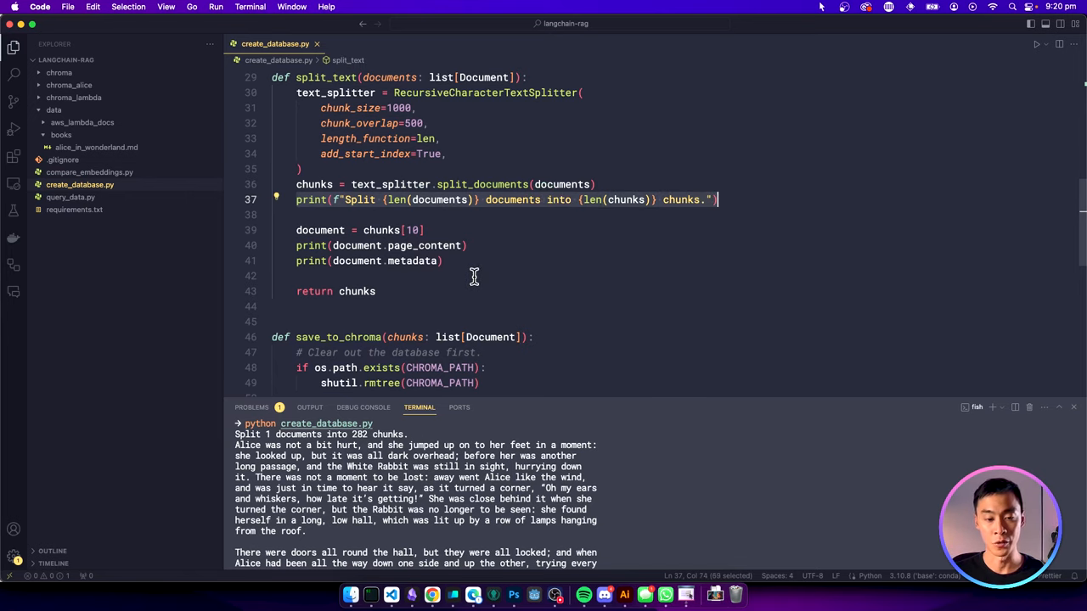
mouse_move(608, 244)
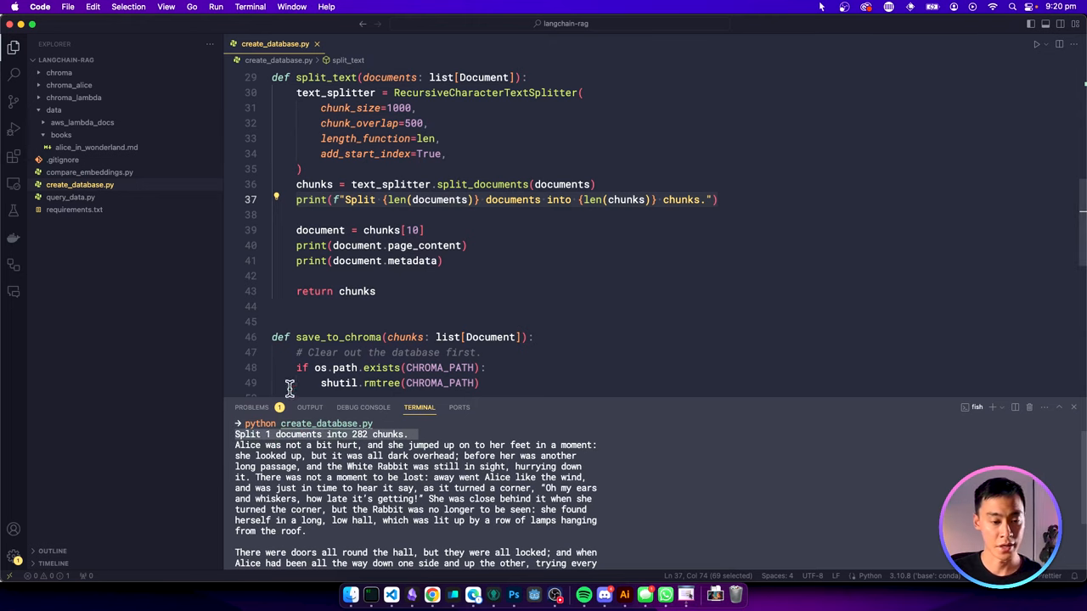
mouse_move(346, 445)
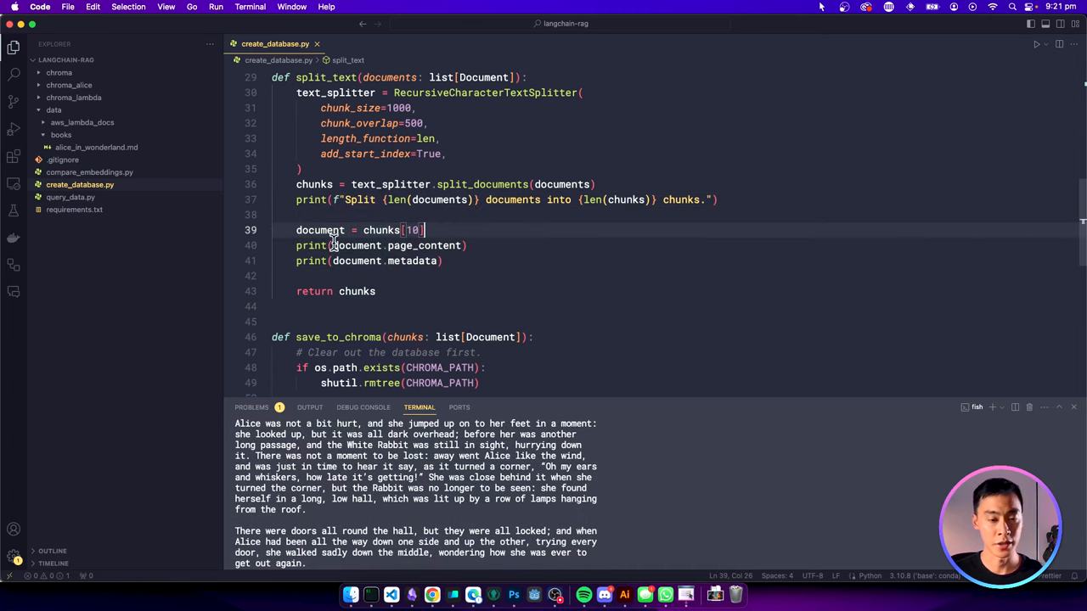
double_click(418, 244)
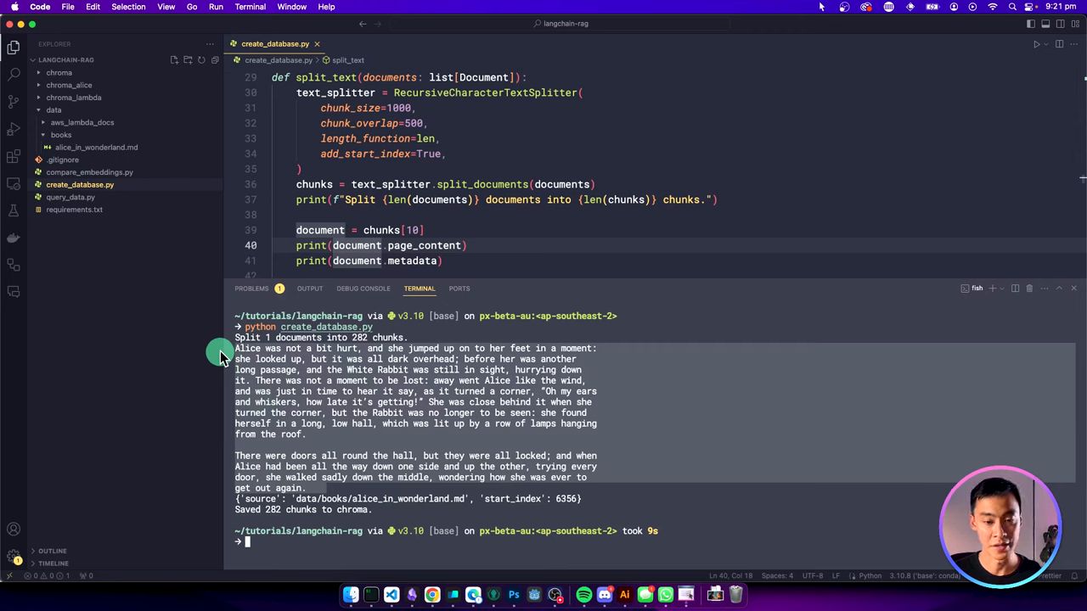
mouse_move(225, 357)
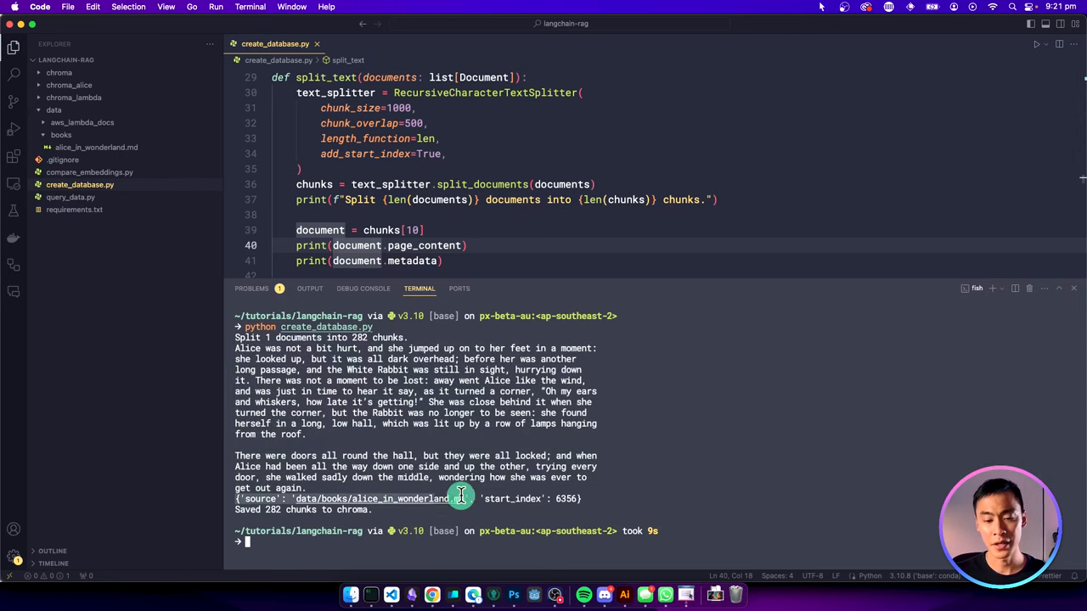
mouse_move(445, 496)
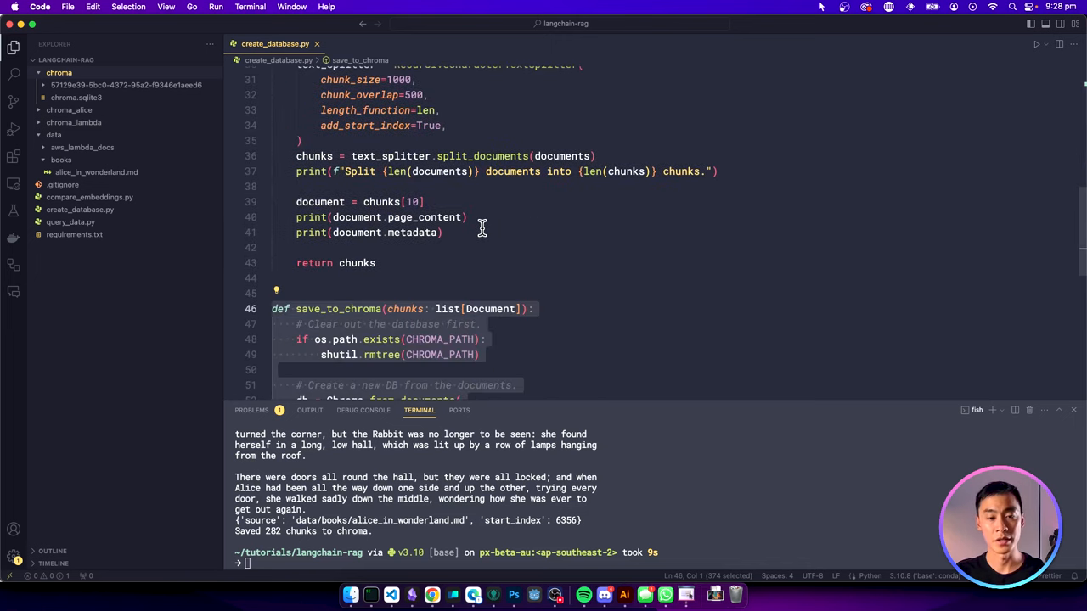
scroll(down, 3)
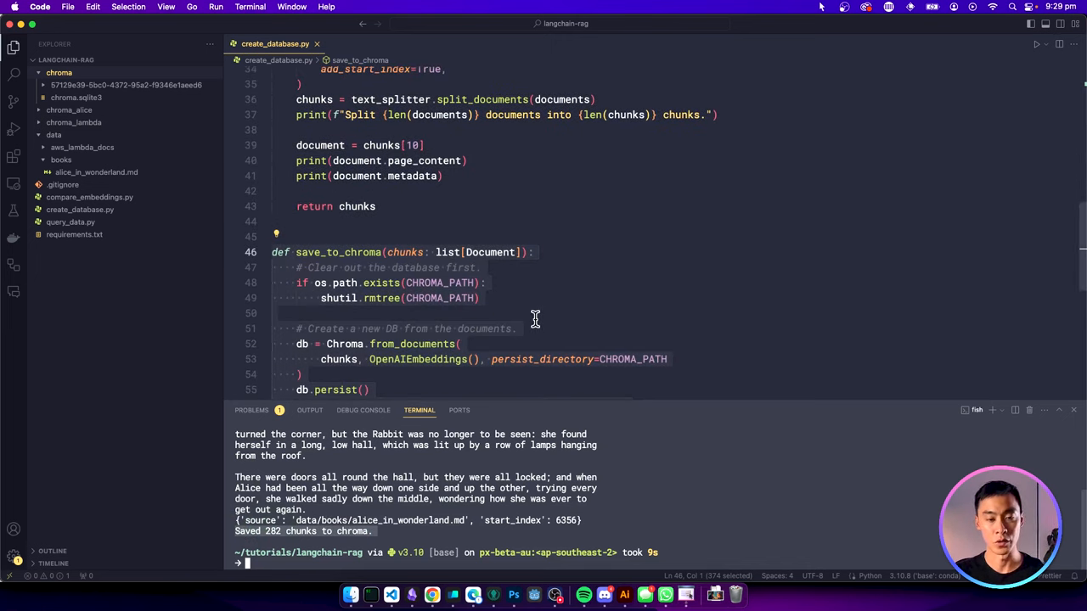
scroll(down, 3)
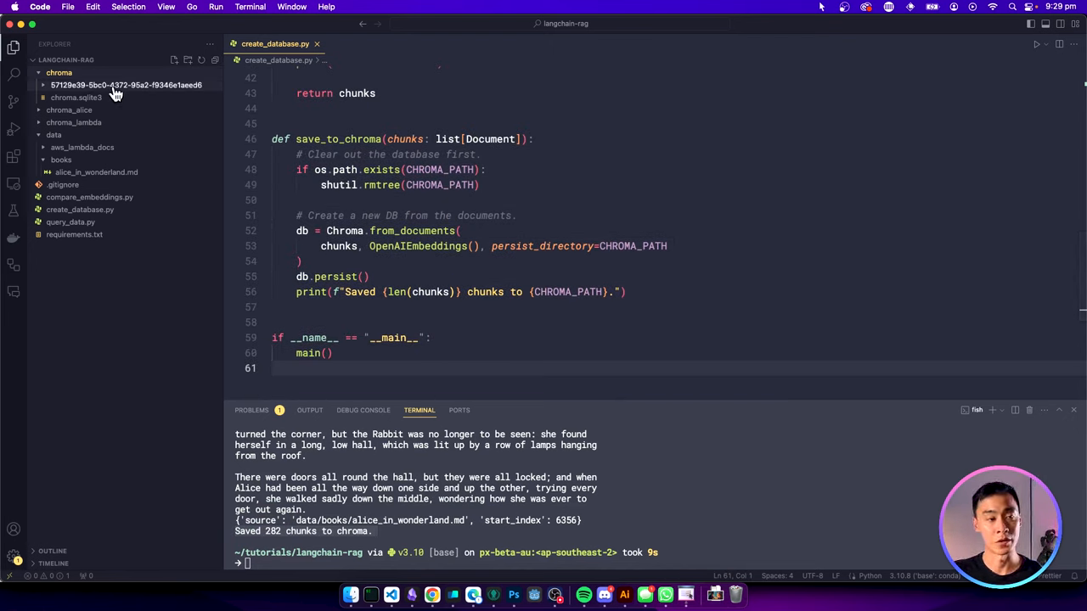
mouse_move(75, 96)
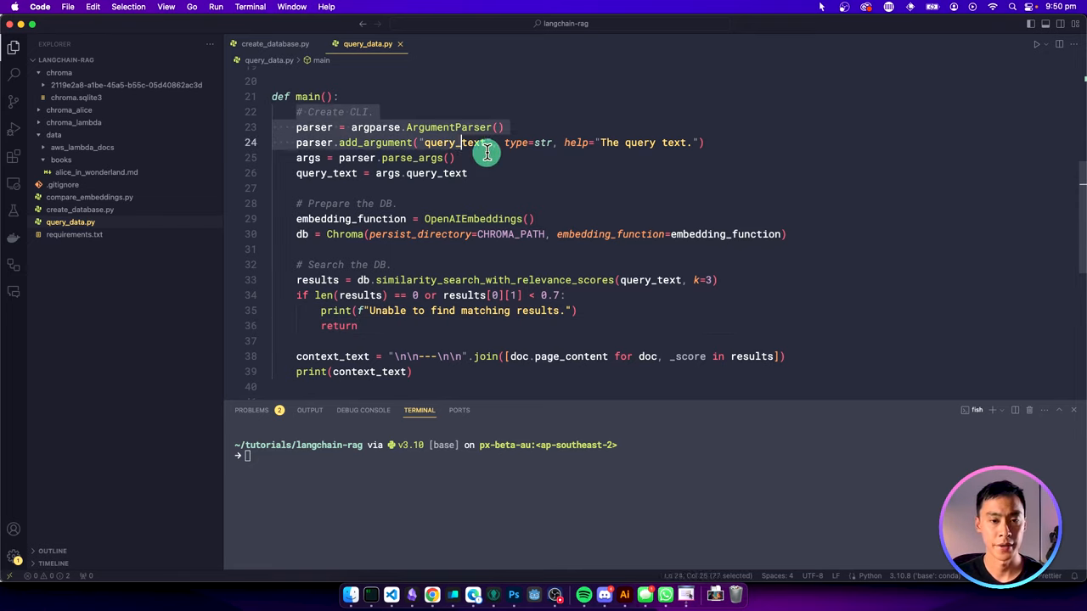
click(503, 125)
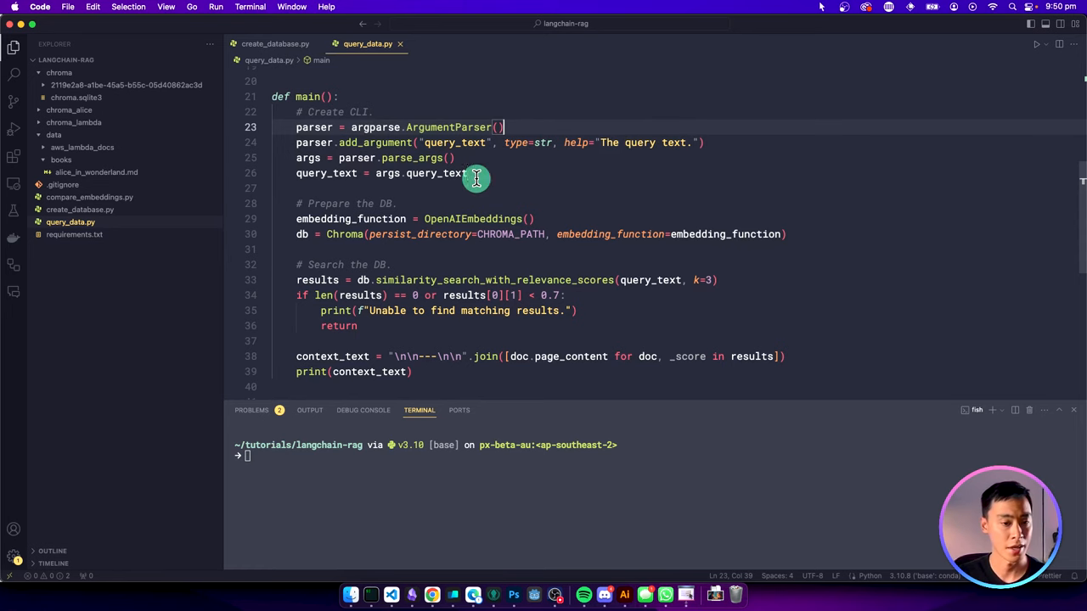
scroll(down, 3)
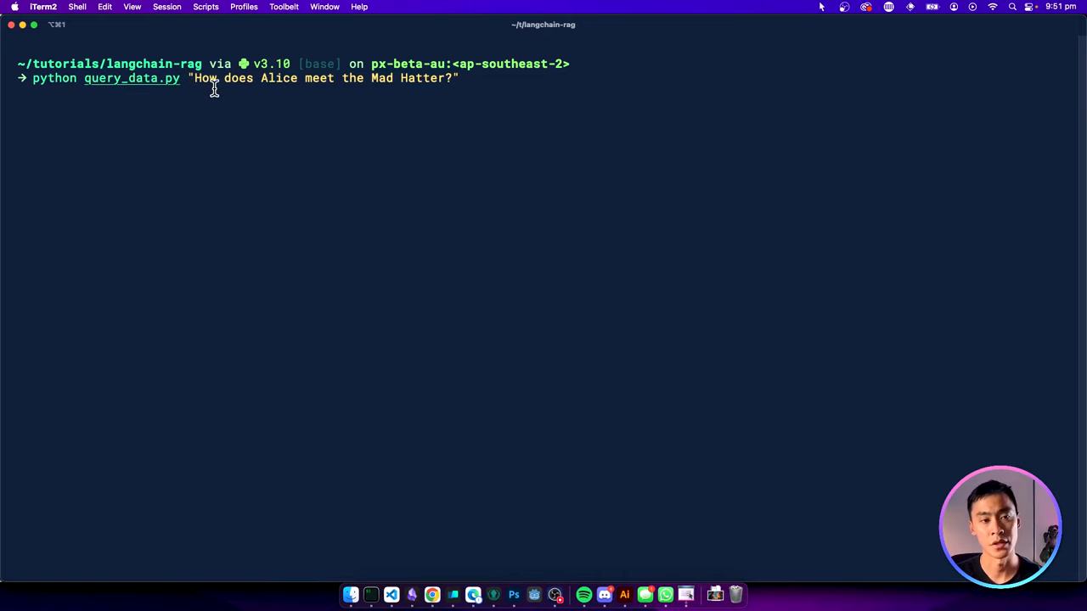
Run query_data.py on how Alice meets the Mad Hatter and highlight a returned excerpt
key(enter)
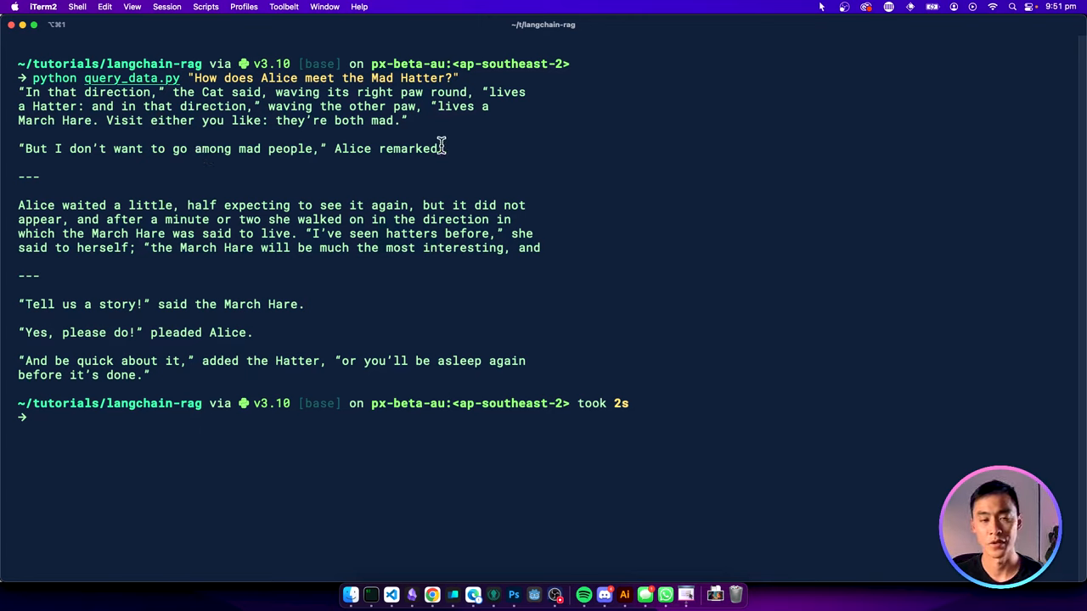
mouse_move(431, 85)
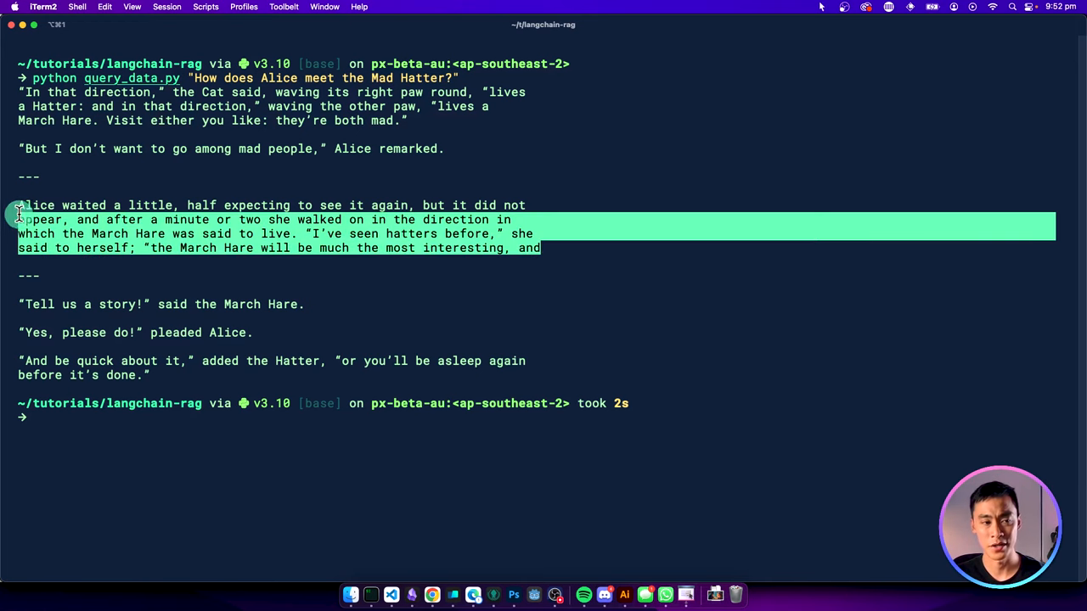
click(547, 300)
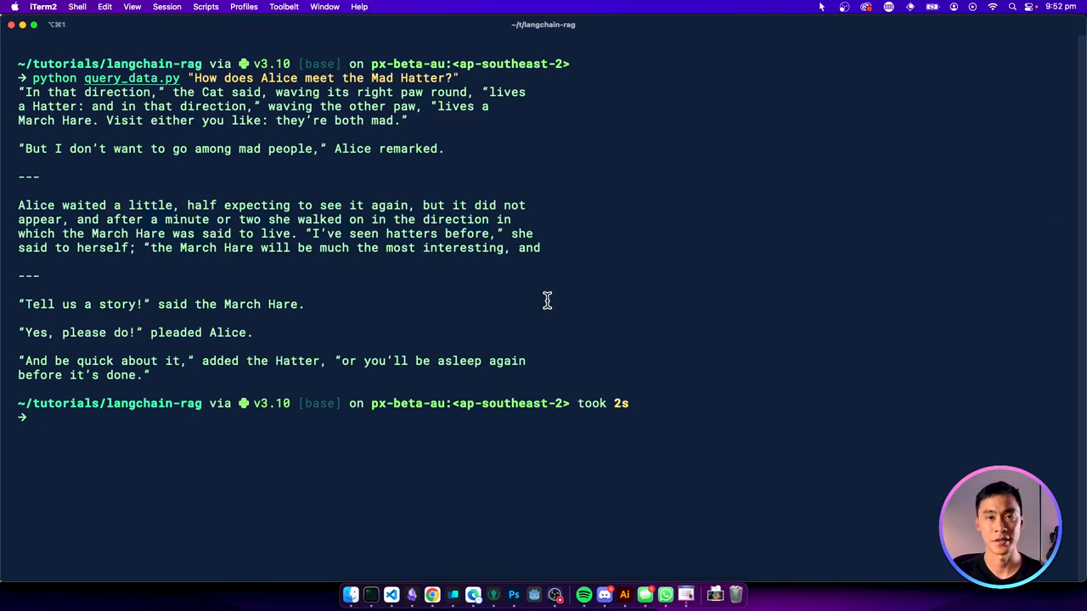
drag(19, 204, 542, 248)
text(python query_data.py "How does Alice meet the Mad Hatter?")
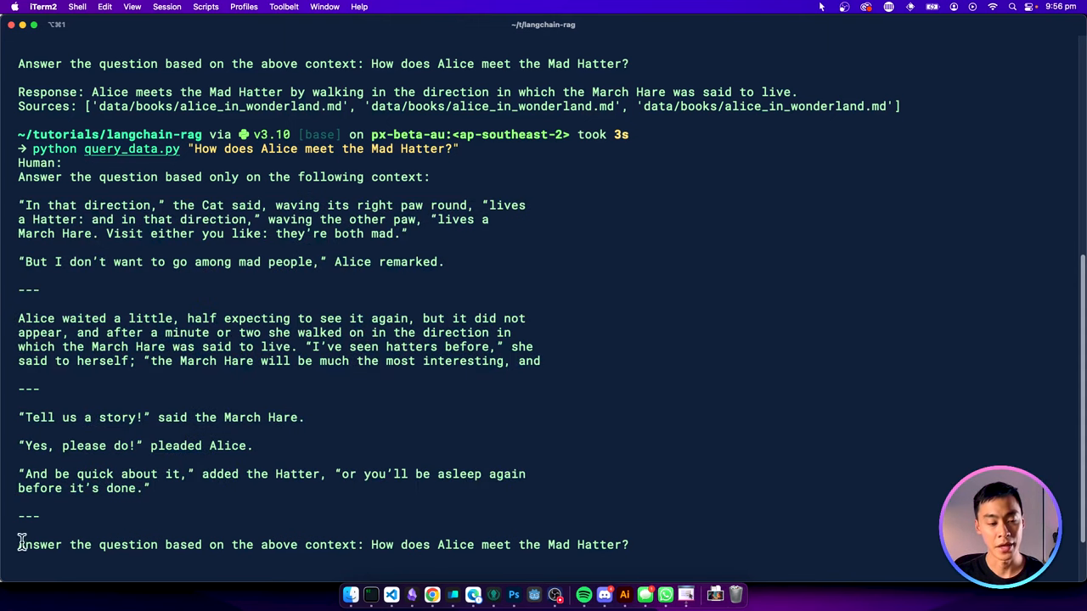
Highlight the question line in the printed prompt from the rerun Alice query
drag(17, 544, 360, 544)
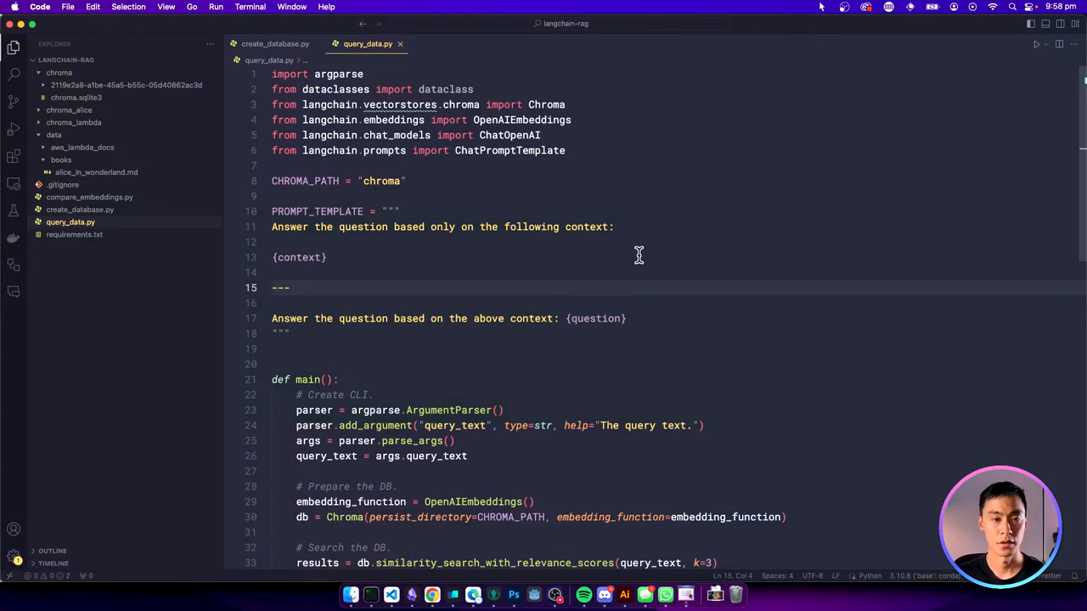
mouse_move(593, 231)
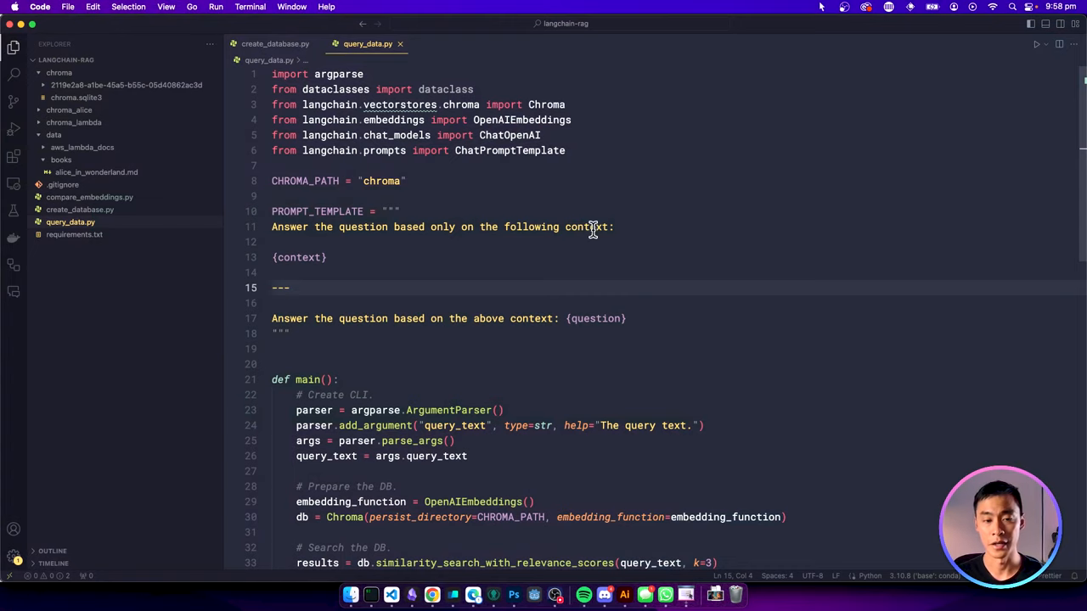
mouse_move(631, 201)
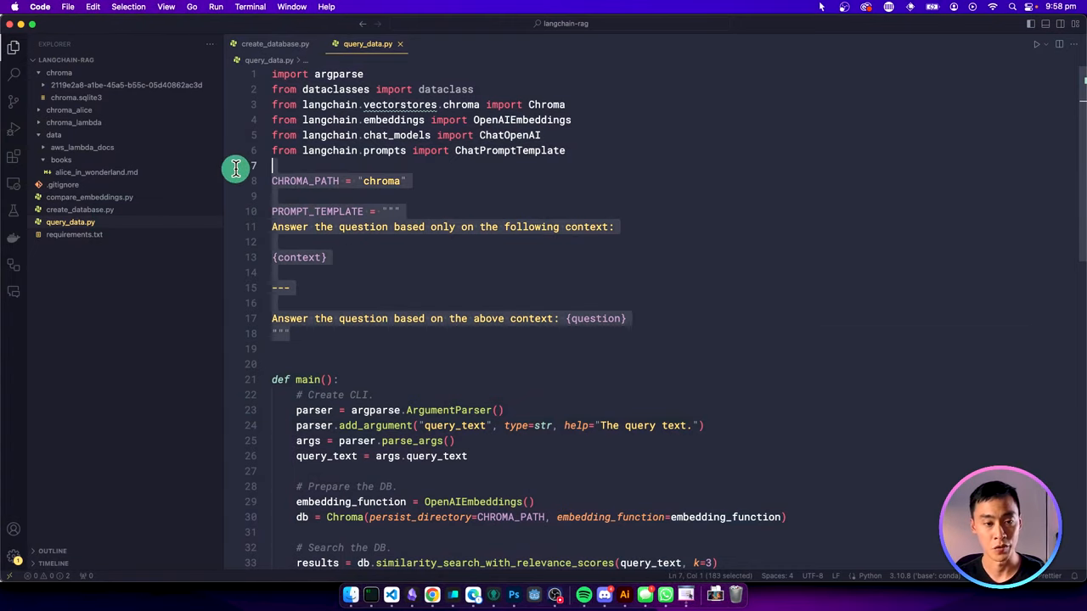
scroll(down, 3)
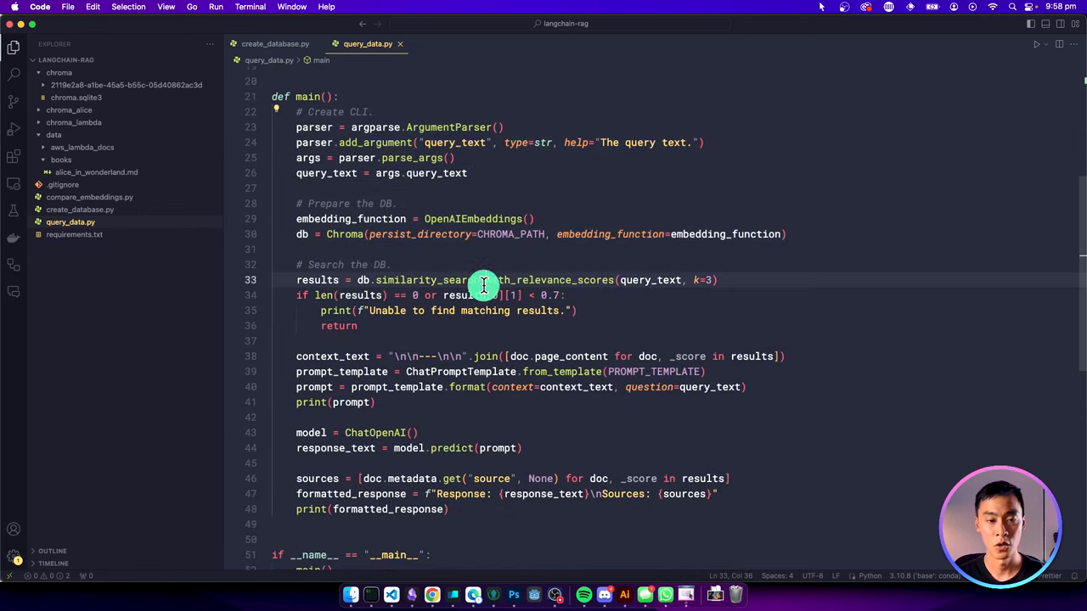
double_click(484, 279)
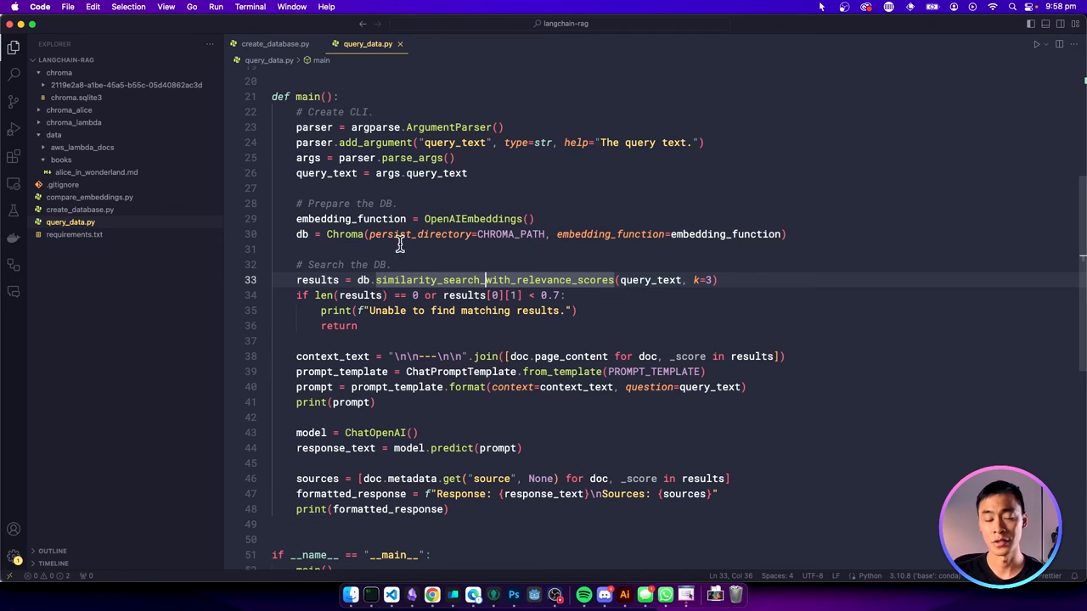
scroll(down, 3)
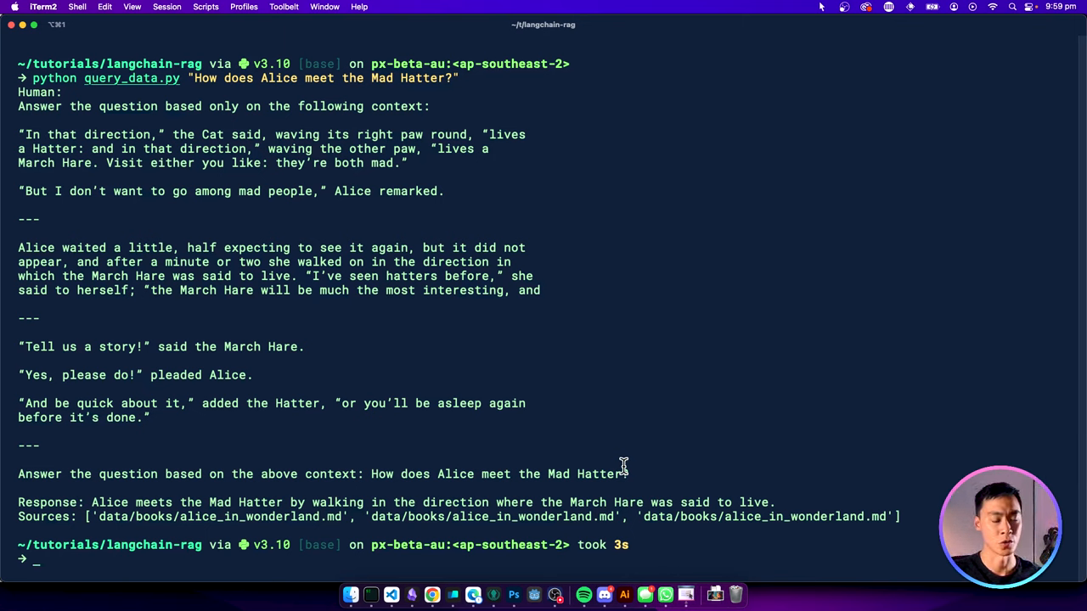
mouse_move(455, 357)
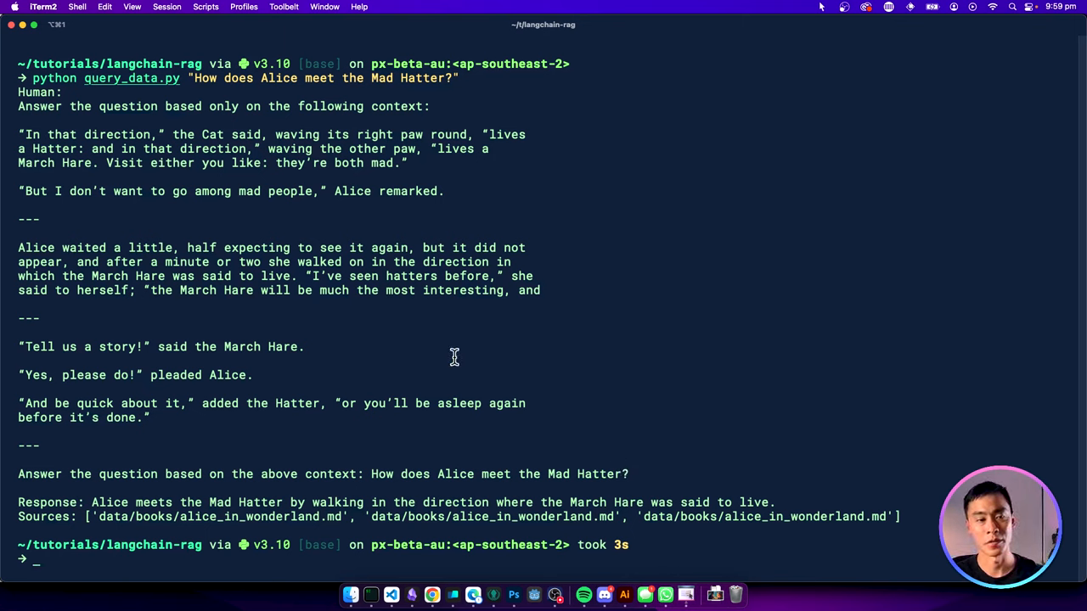
mouse_move(649, 424)
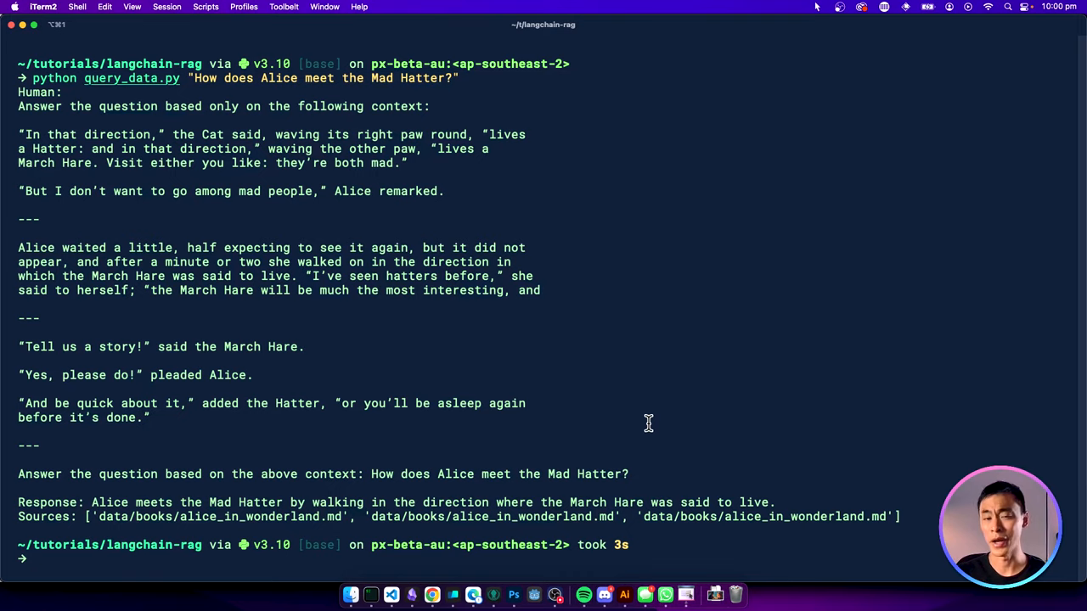
Run query_data.py asking "What languages/runtimes does AWS Lambda support?" in a cleared terminal
key(cmd+k)
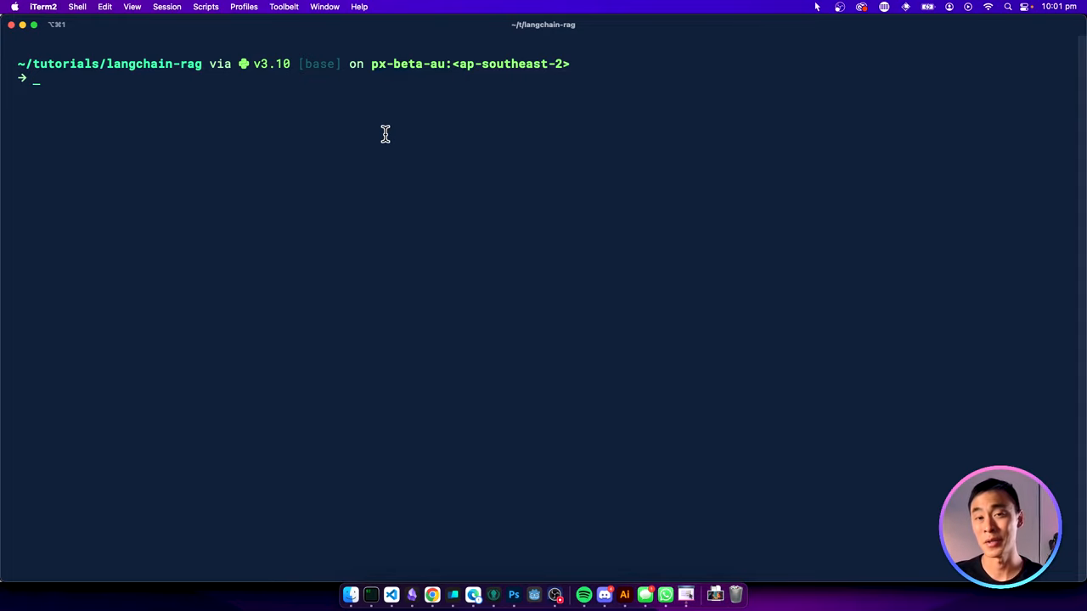
text(python query_data.py "What languages/runtimes does AWS Lambda support?")
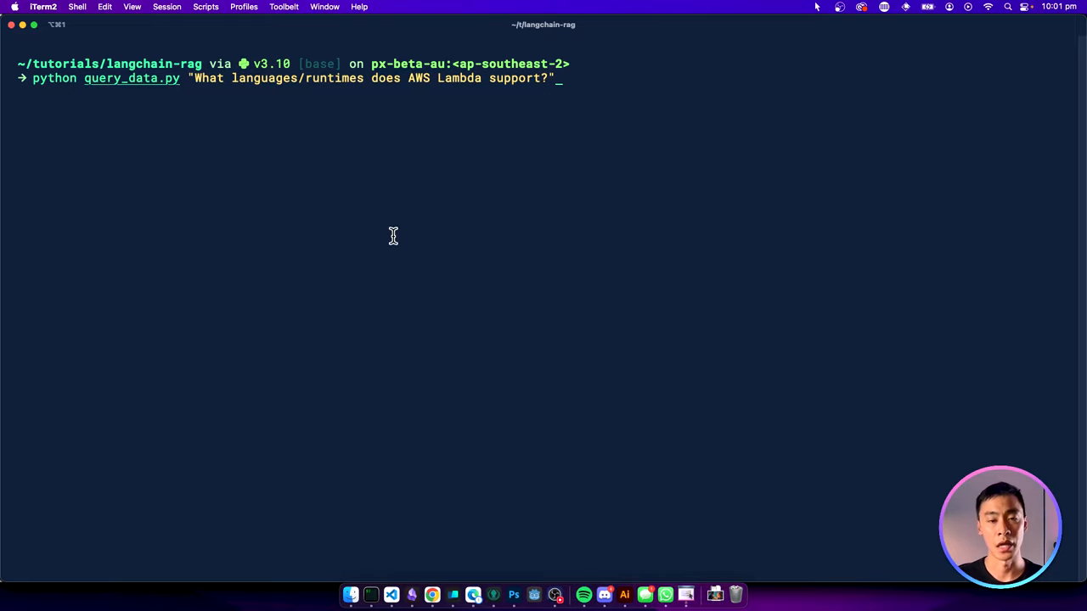
key(enter)
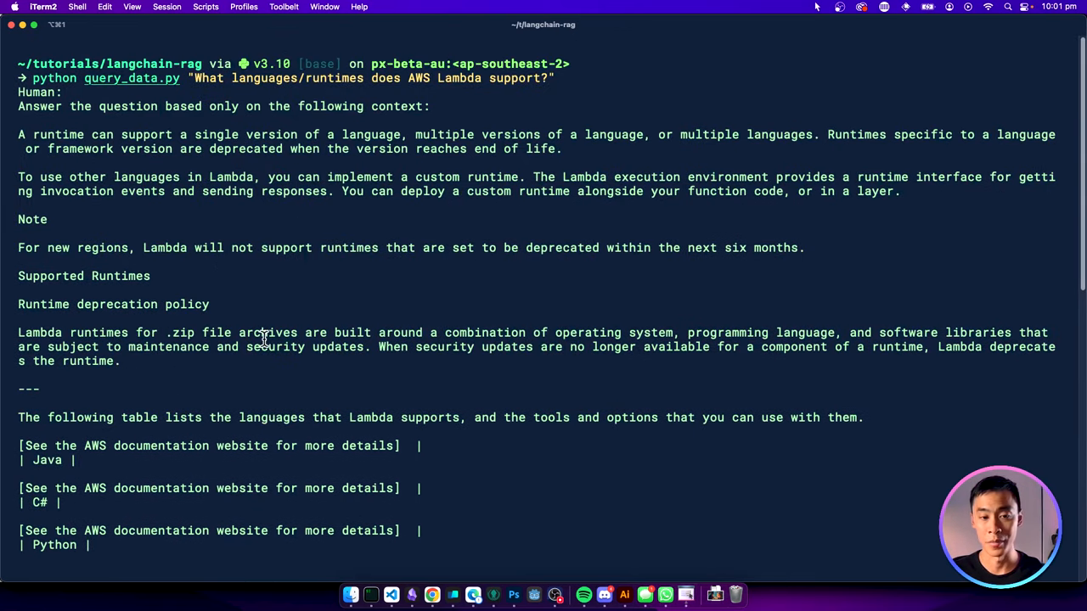
Highlight the runtime deprecation passage and the answer listing six supported runtimes with sources
drag(17, 134, 119, 360)
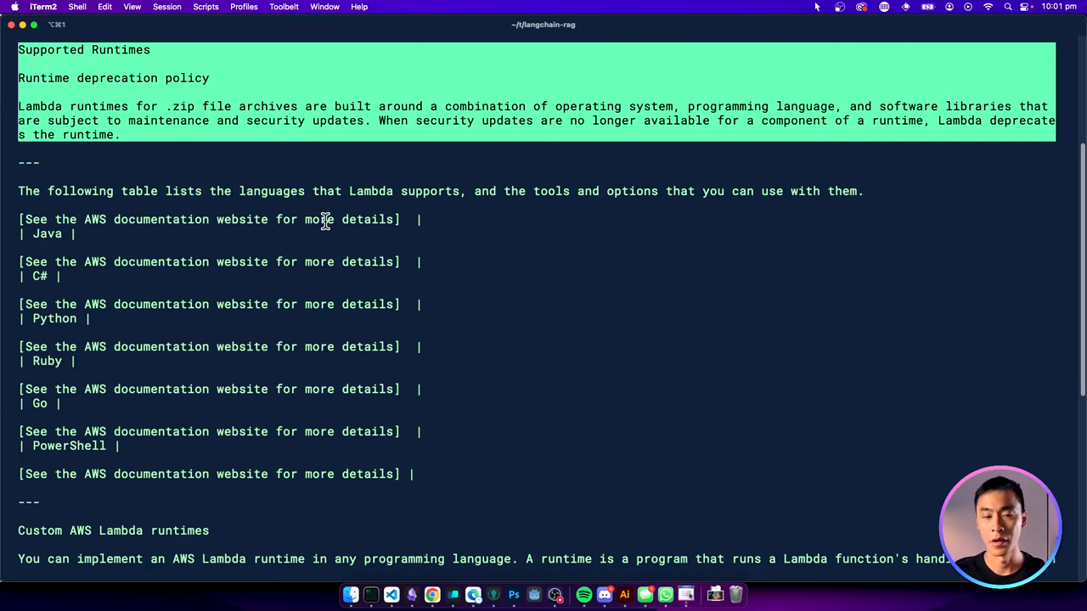
scroll(down, 3)
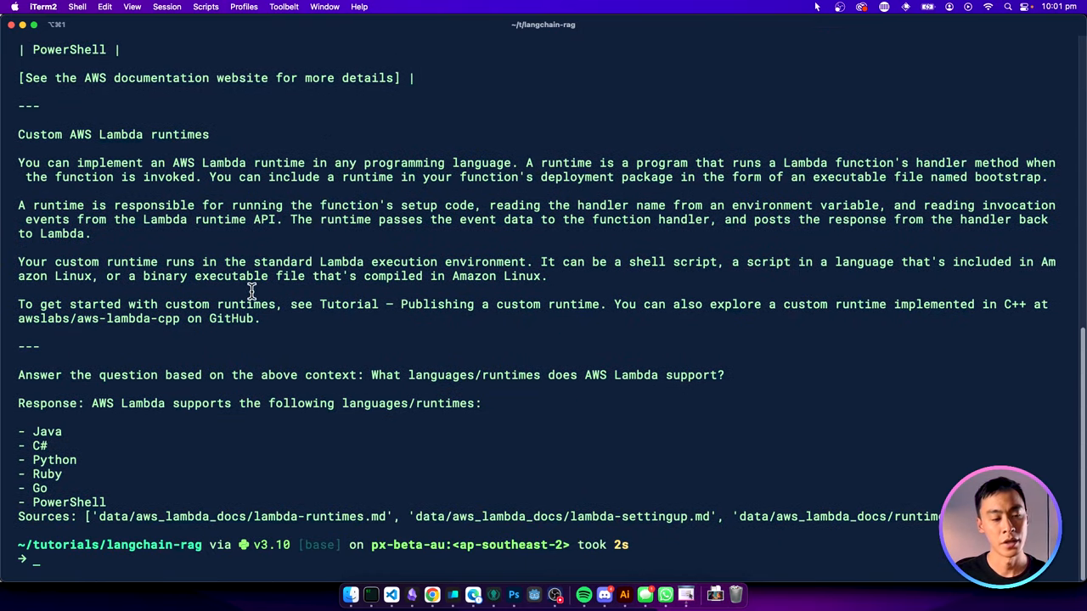
drag(17, 404, 112, 496)
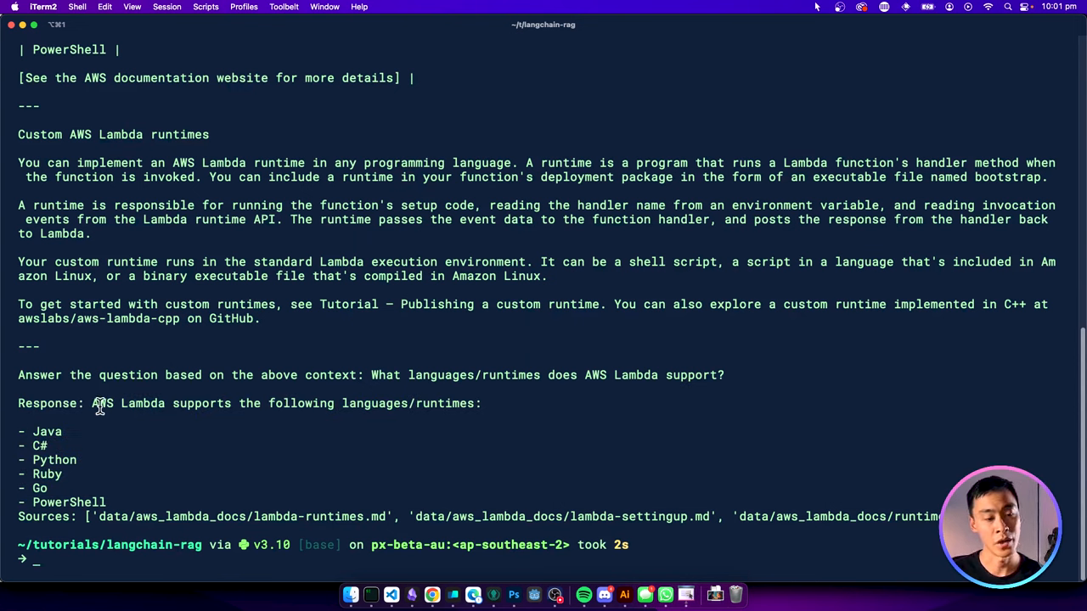
mouse_move(51, 428)
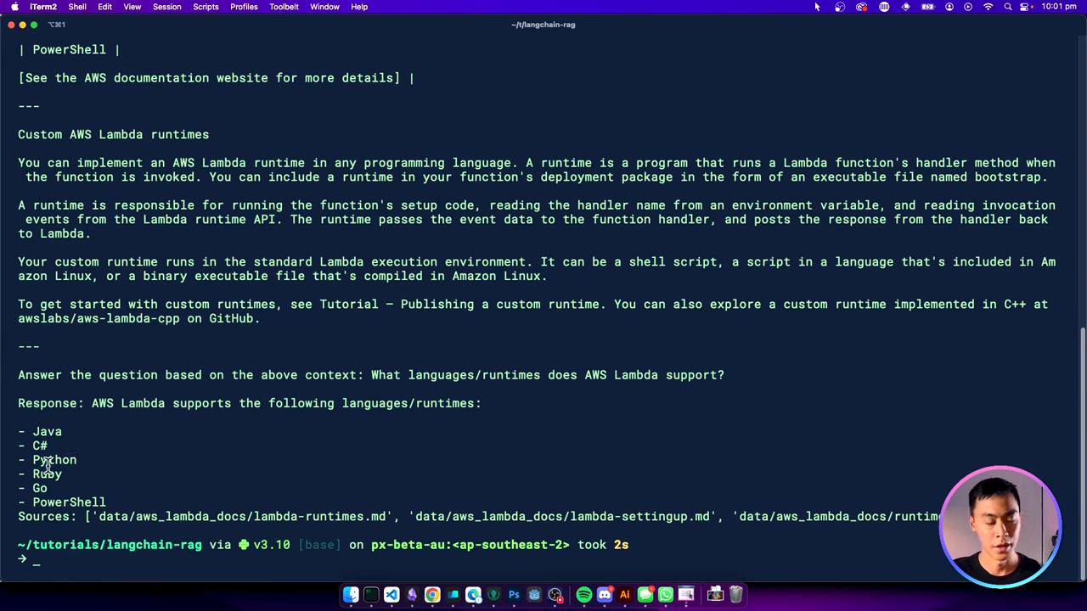
mouse_move(672, 499)
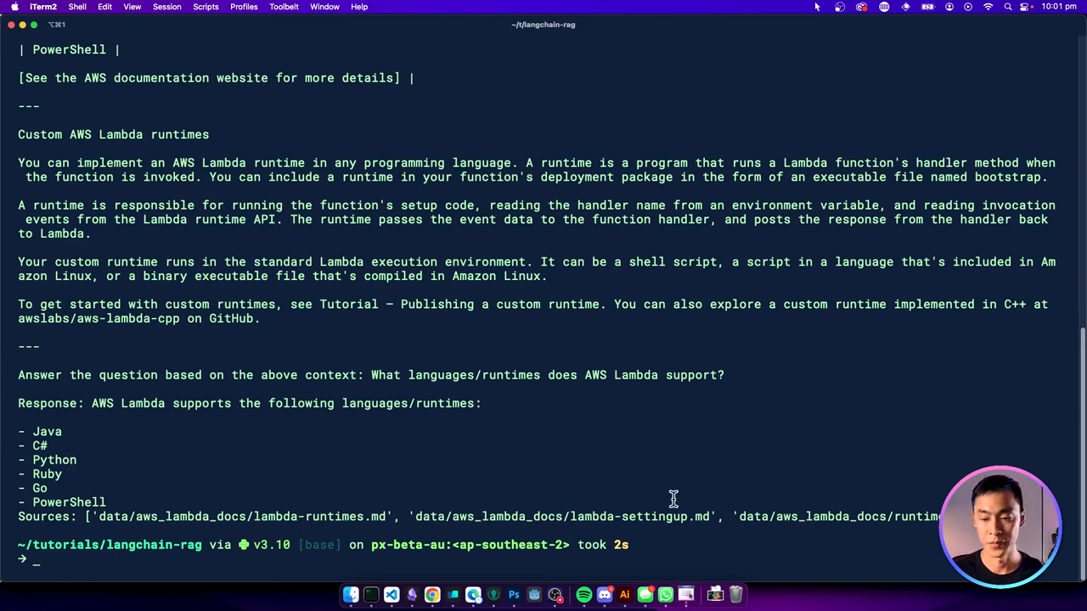
drag(219, 516, 943, 516)
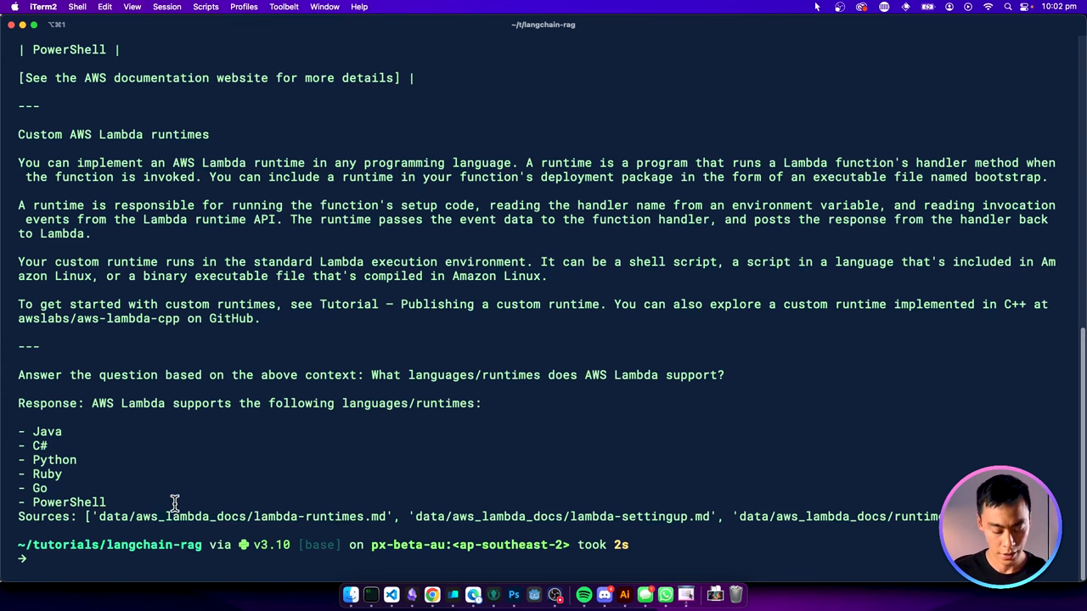
mouse_move(330, 516)
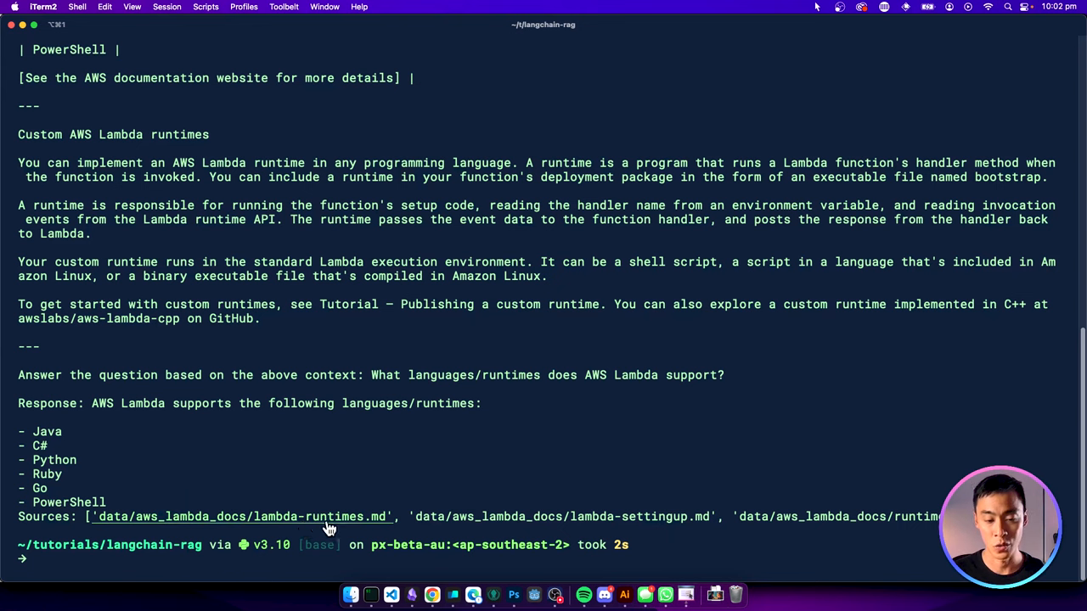